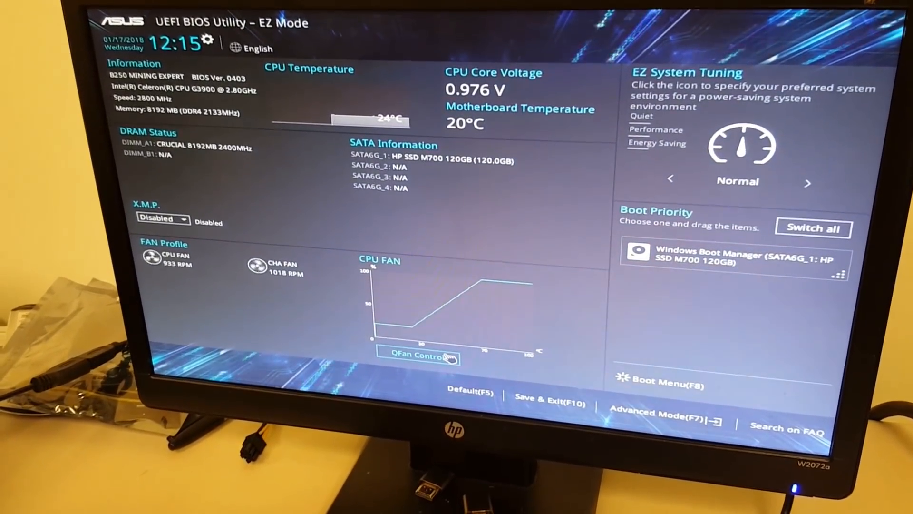
Open Q-Fan Control from EZ Mode to view the CPU fan curve
click(421, 357)
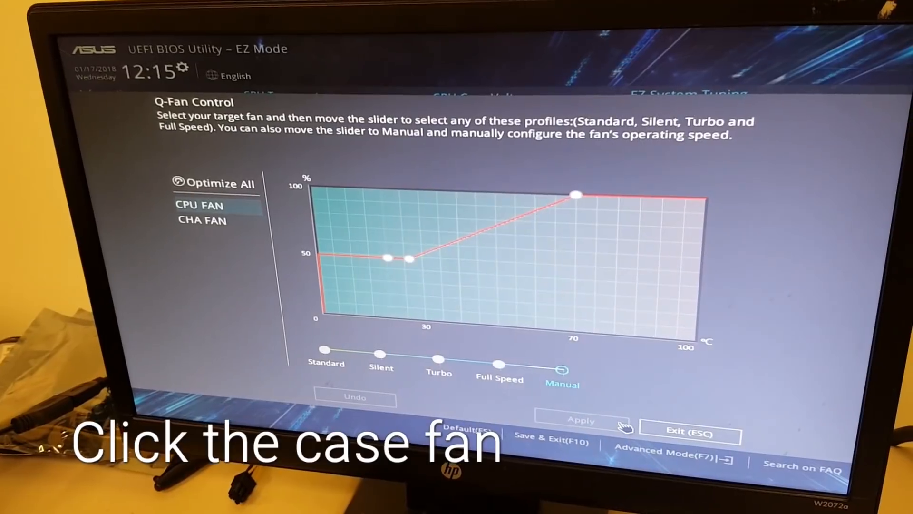
In Advanced Mode's APM Configuration, set Restore AC Power Loss to Power On
click(689, 432)
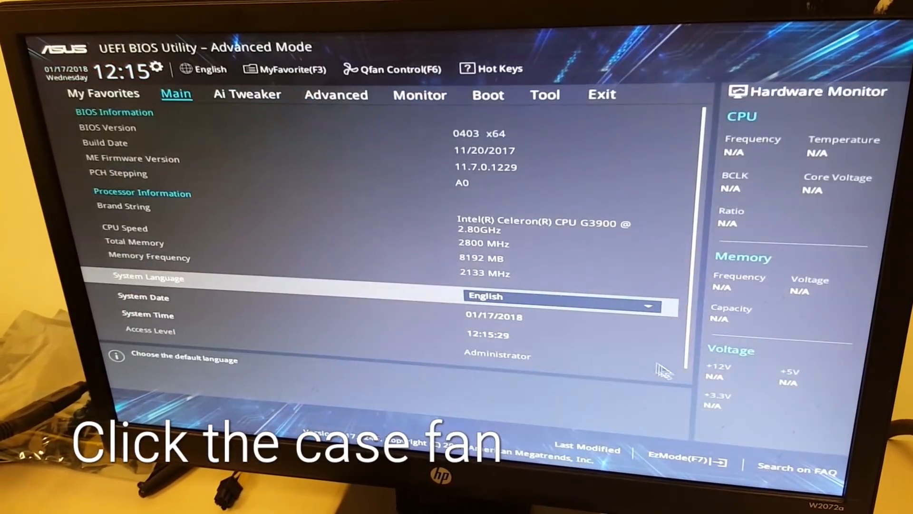
click(336, 94)
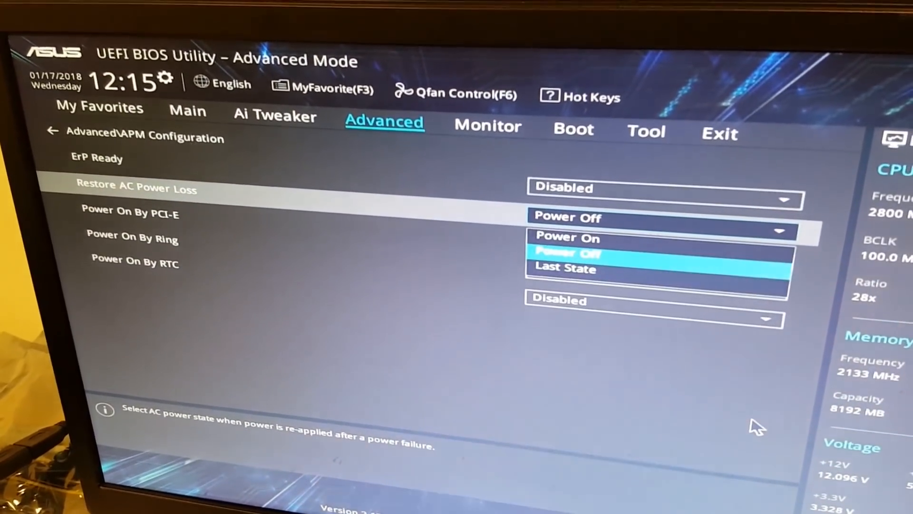
click(565, 236)
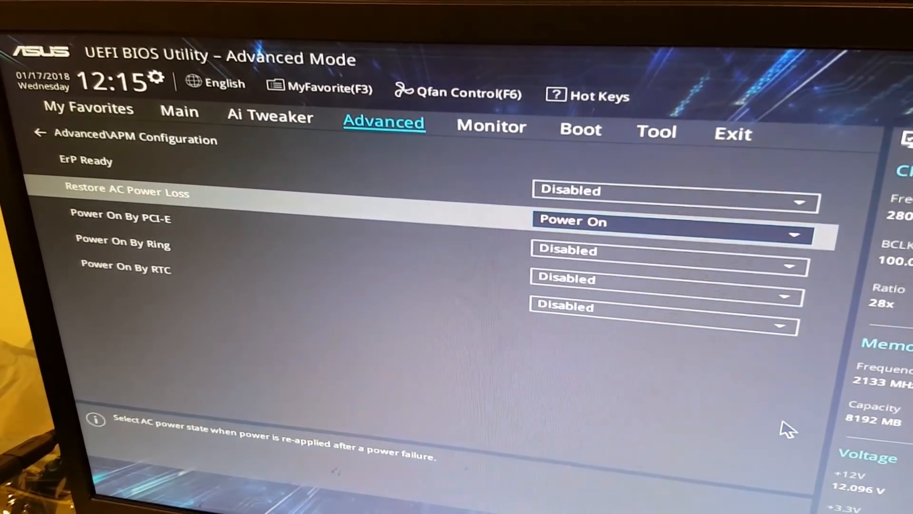